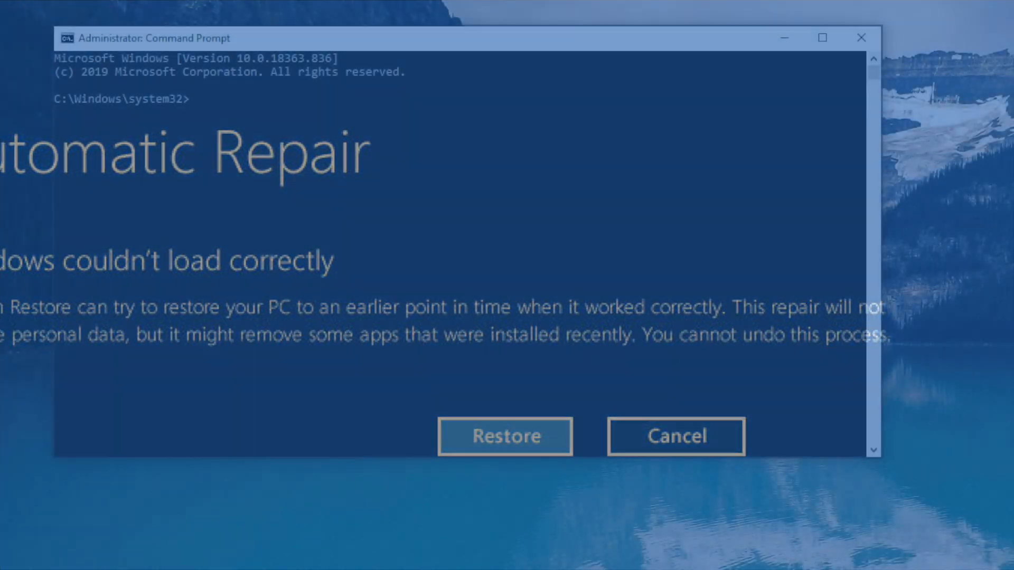
Step: Write reagentc /disable at the administrator prompt without running it yet
left_click(675, 435)
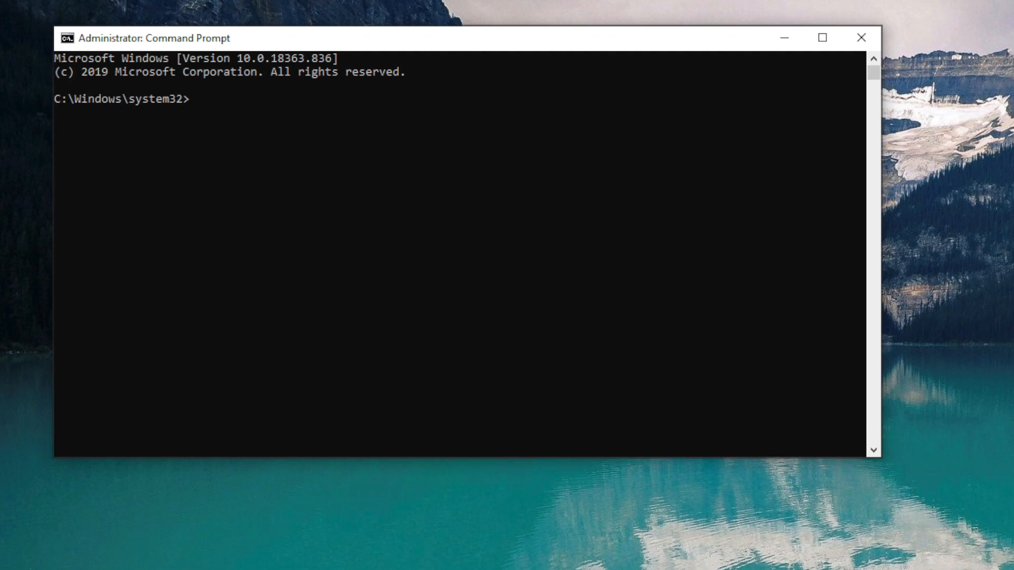
type("reagentc /disable")
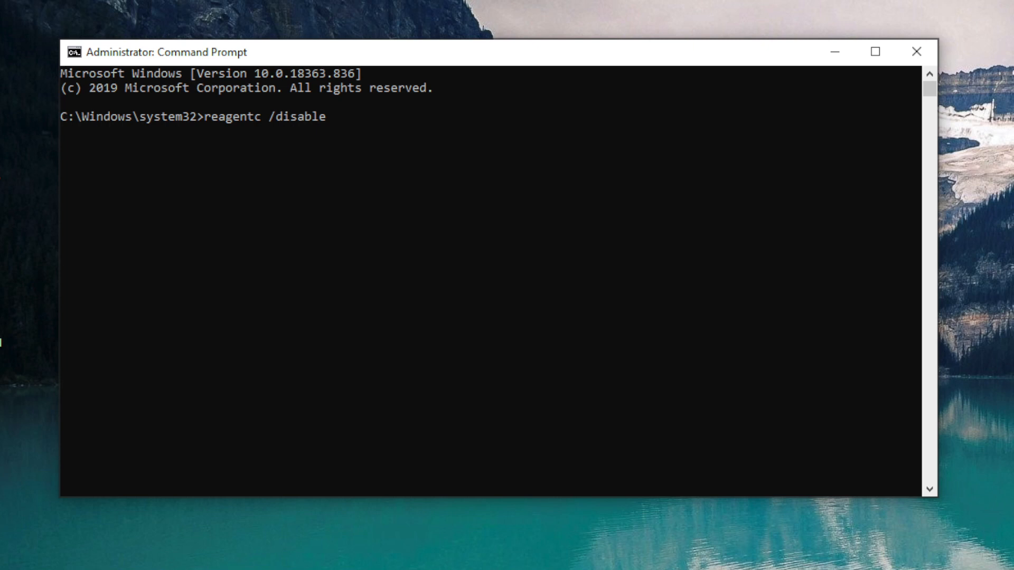
Step: Run reagentc /disable to turn off the Windows Recovery Environment
key("Return")
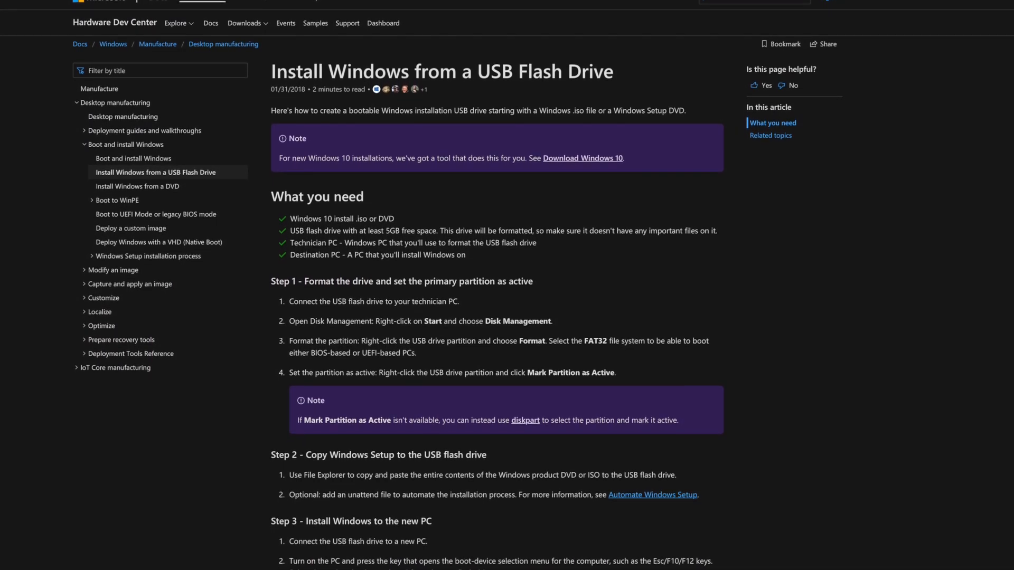
scroll("up", 3)
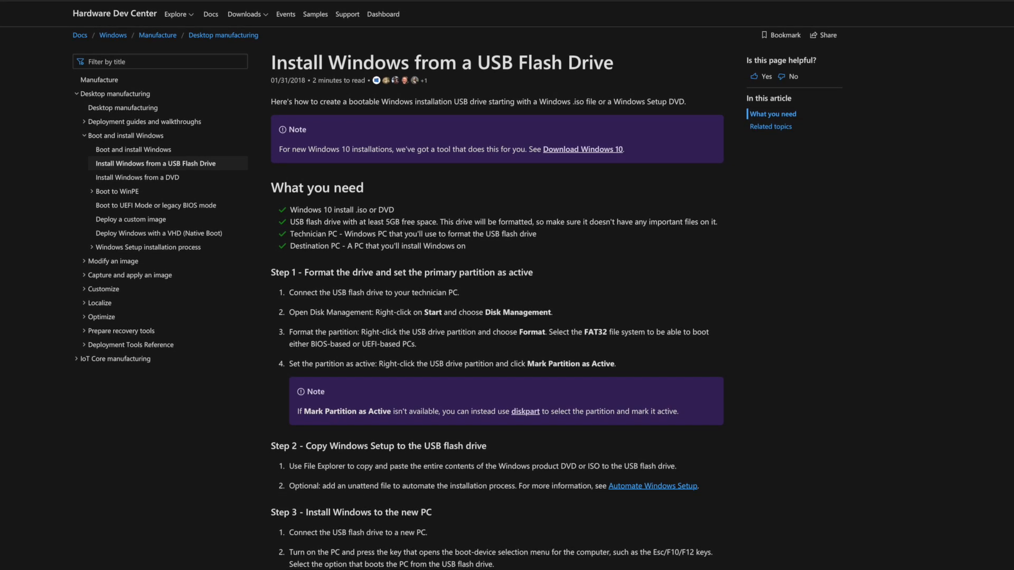
scroll("up", 3)
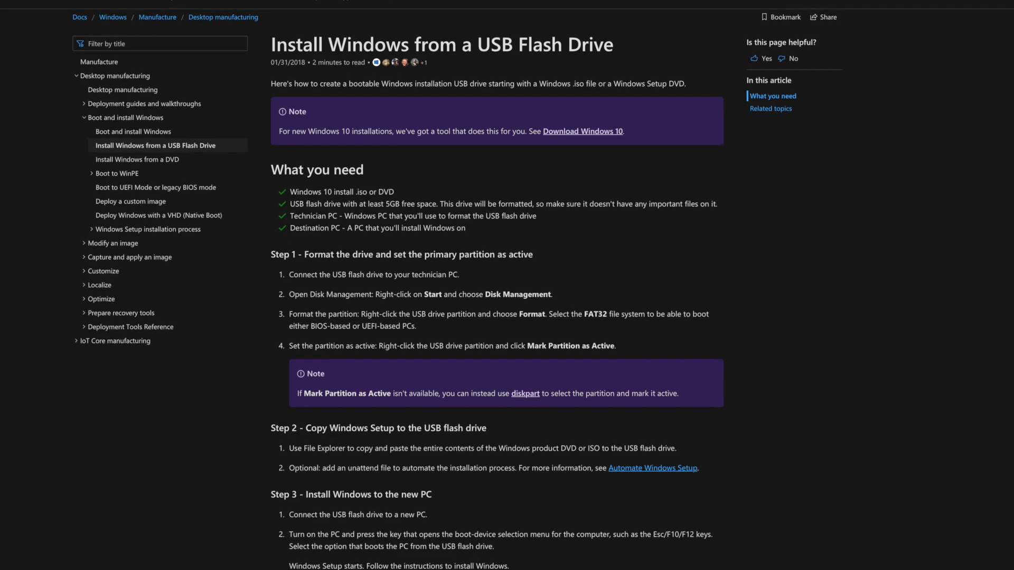
scroll("up", 3)
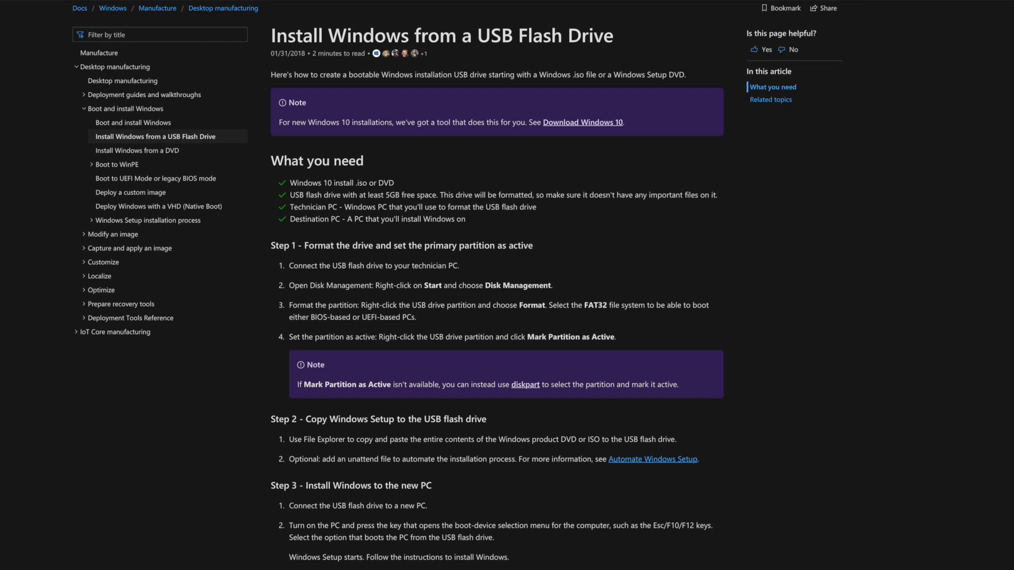
scroll("down", 3)
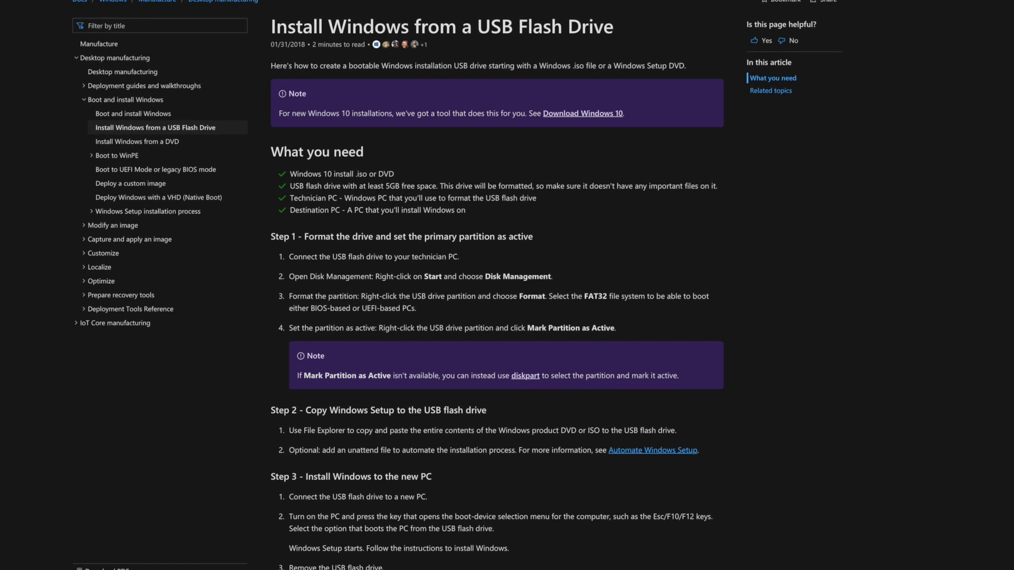
scroll("up", 3)
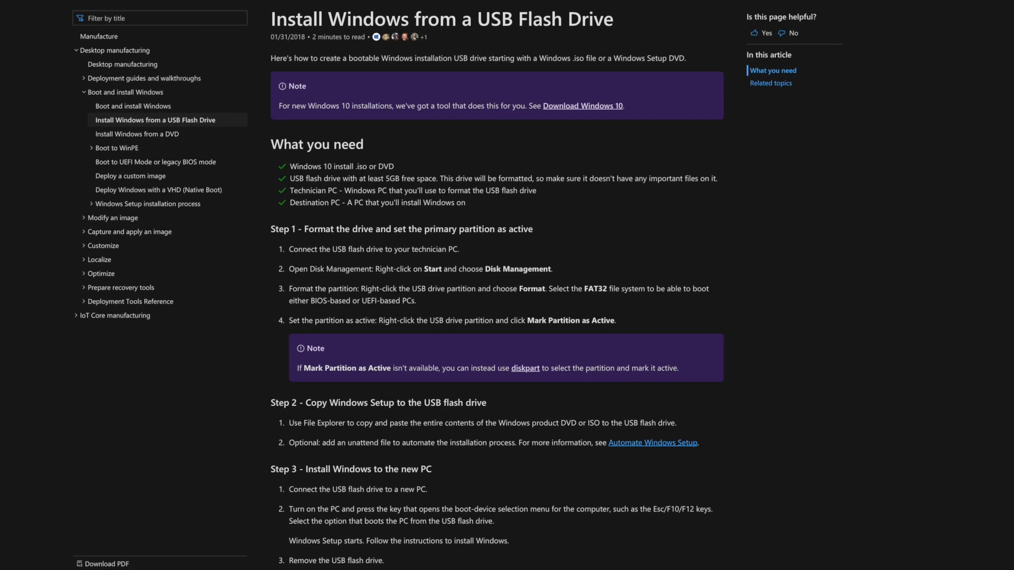
scroll("up", 3)
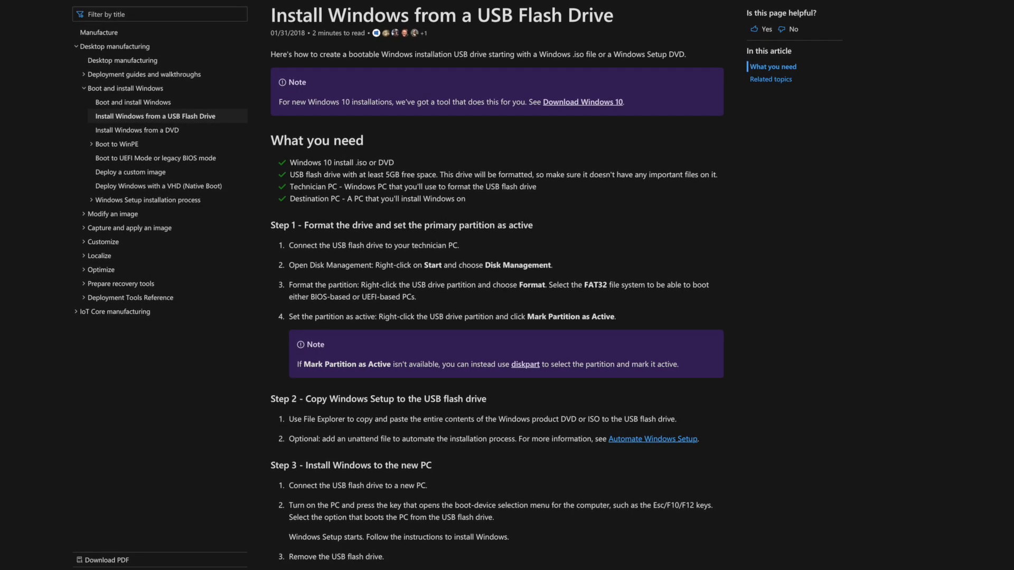